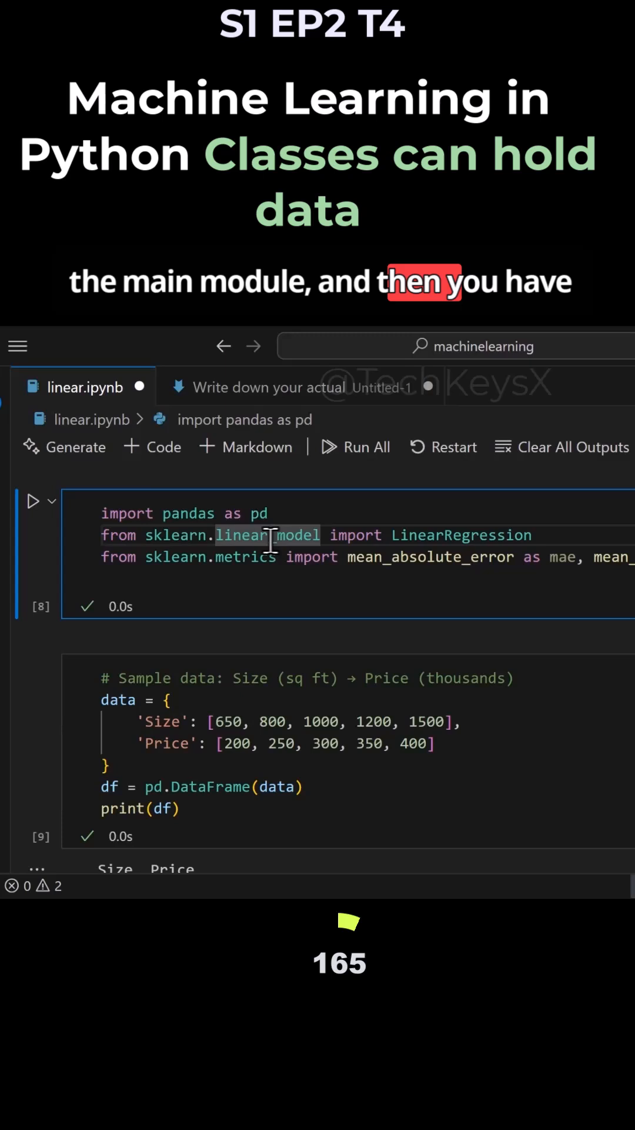
pyautogui.moveTo(260, 535)
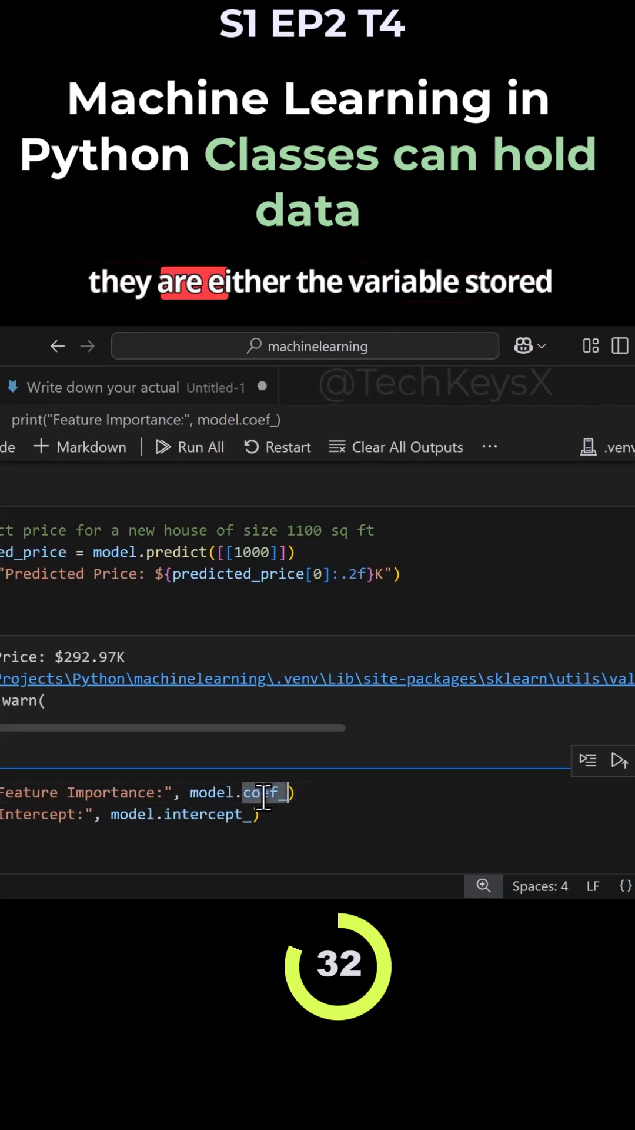
pyautogui.moveTo(261, 792)
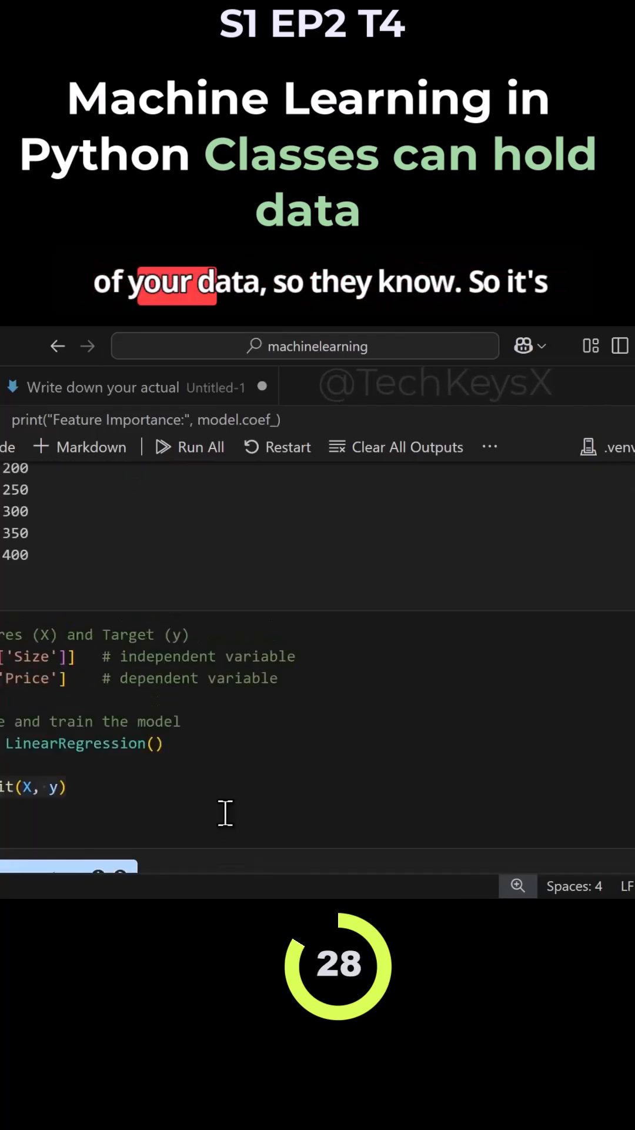
pyautogui.scroll(-3)
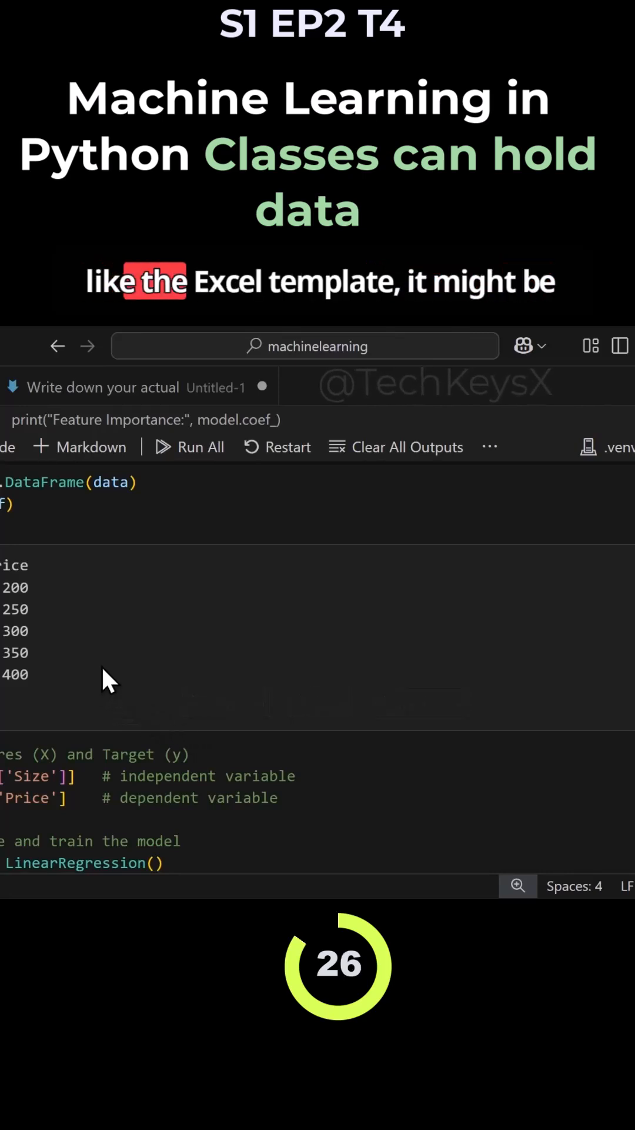